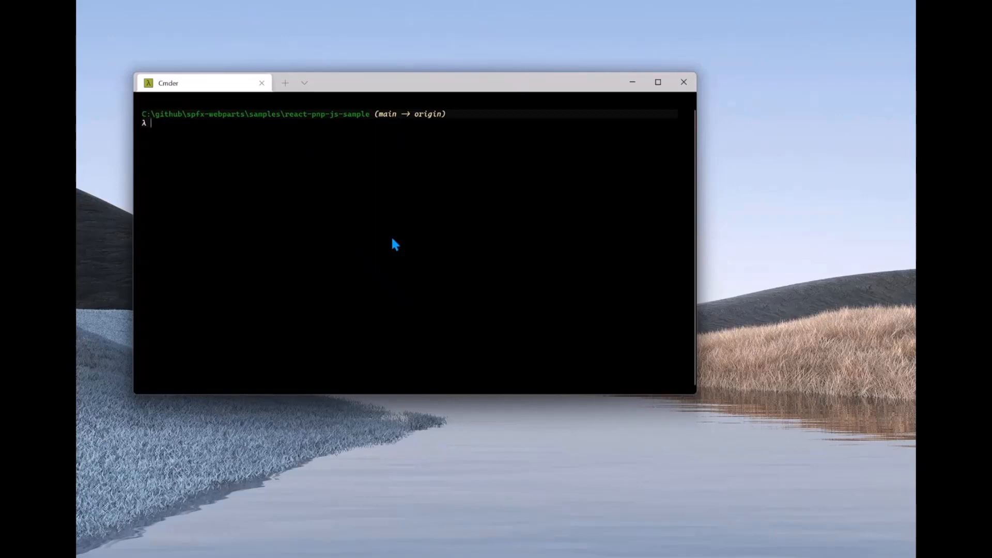
mouse_move(403, 234)
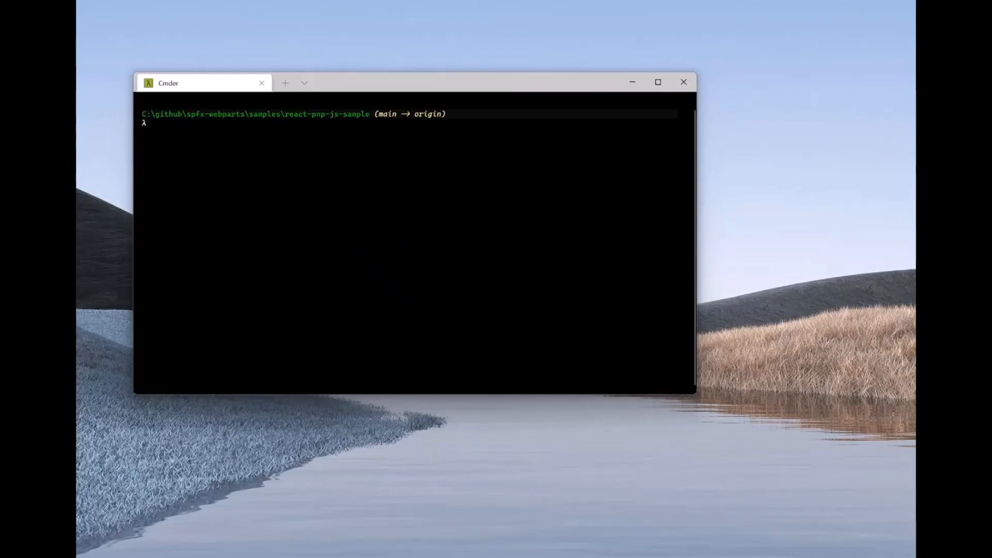
type("npm install @pnp/sp @pnp/logging --save")
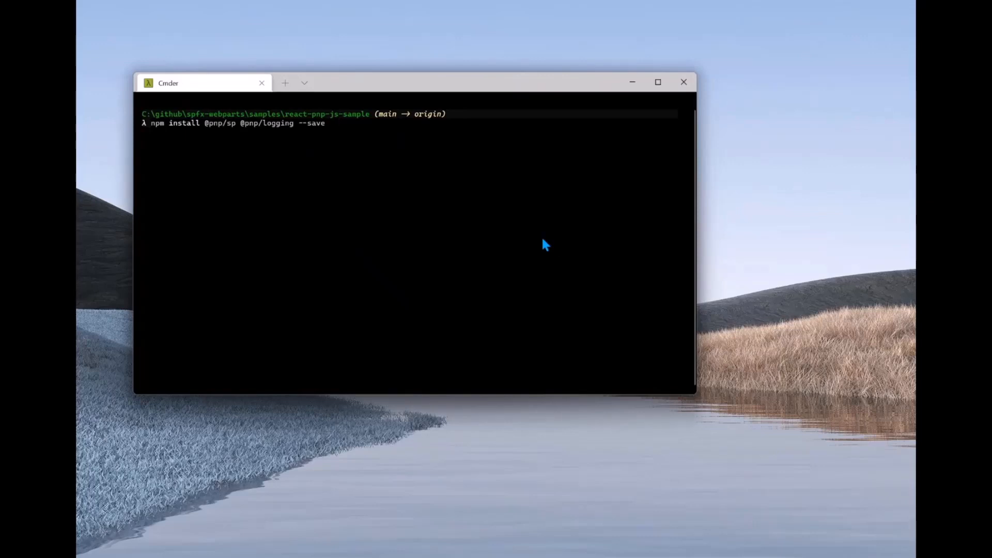
key("Return")
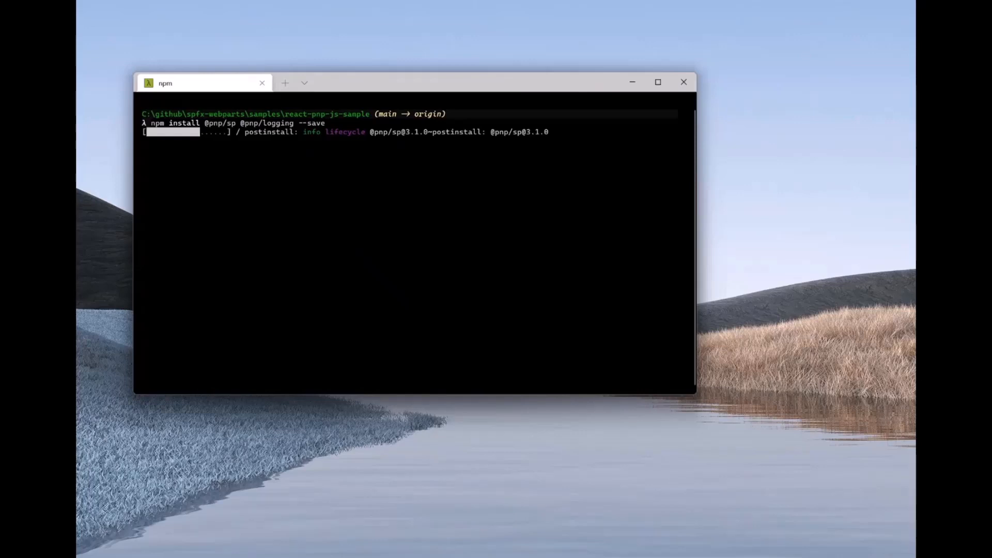
mouse_move(622, 246)
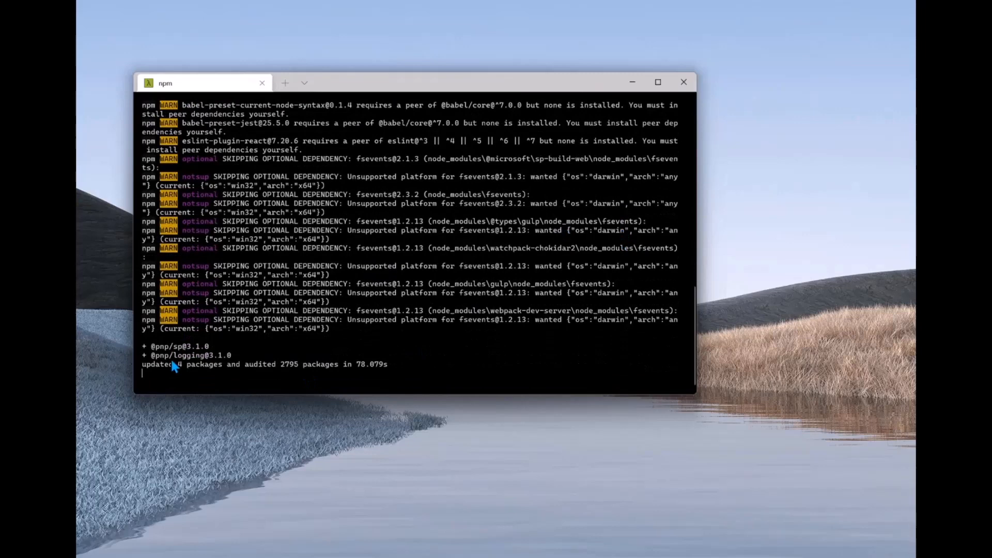
scroll("down", 3)
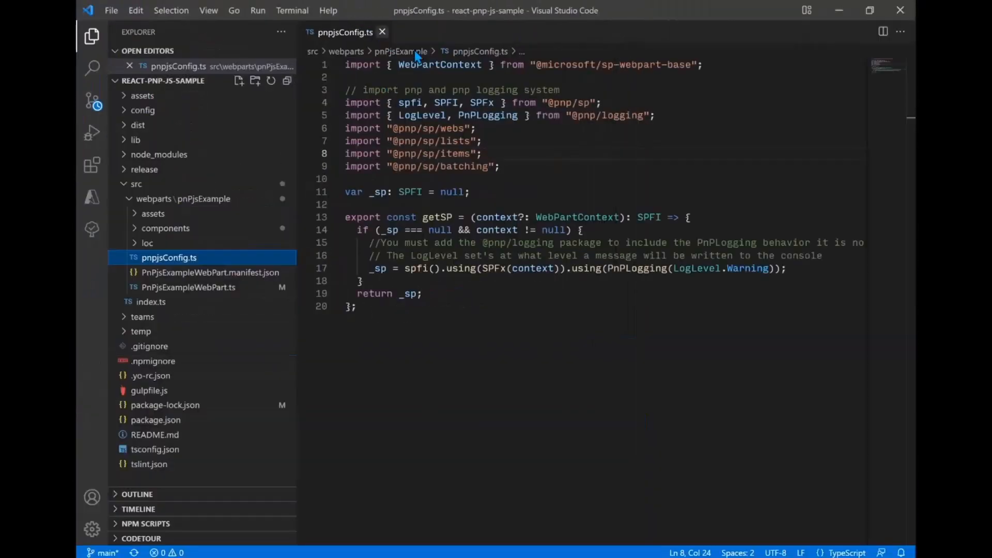
left_click(382, 32)
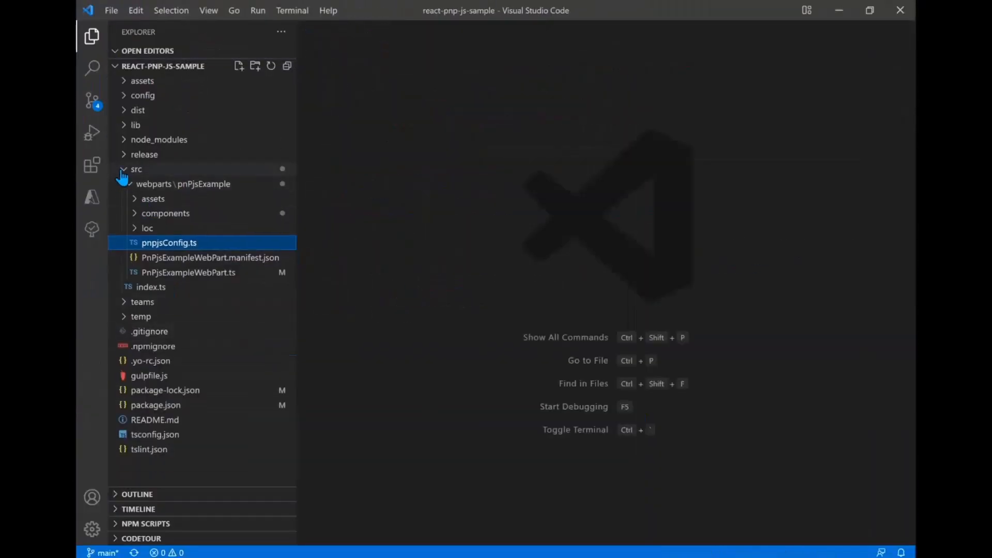
left_click(136, 169)
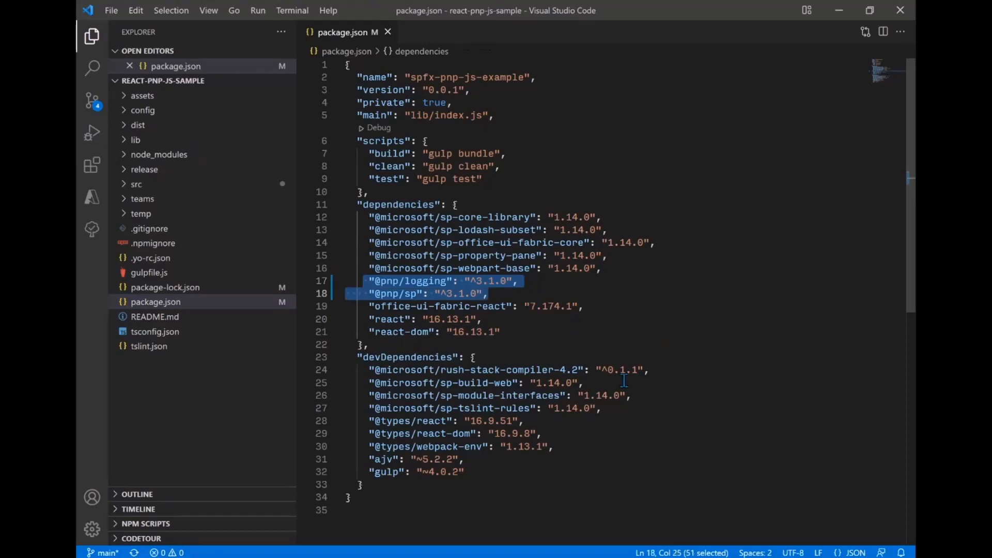
mouse_move(690, 420)
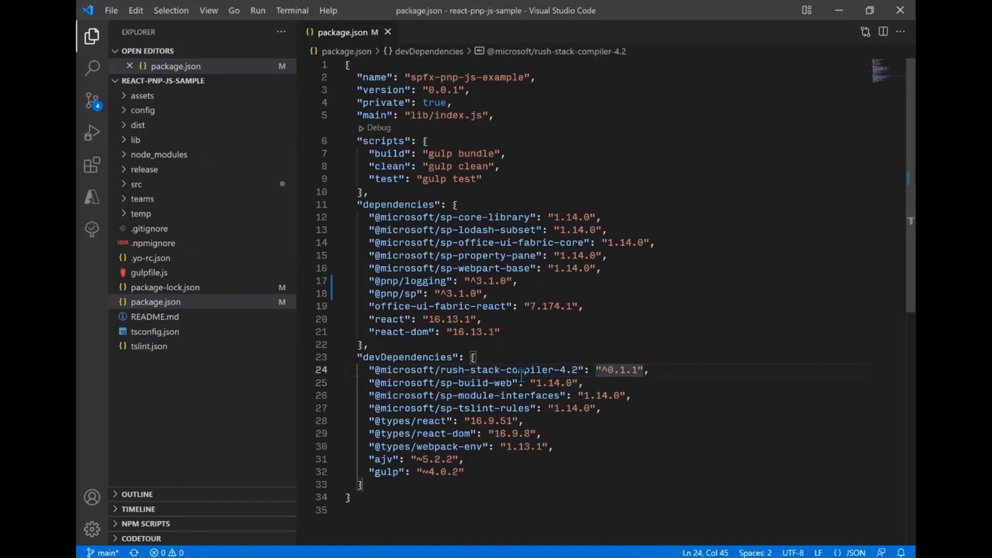
double_click(543, 370)
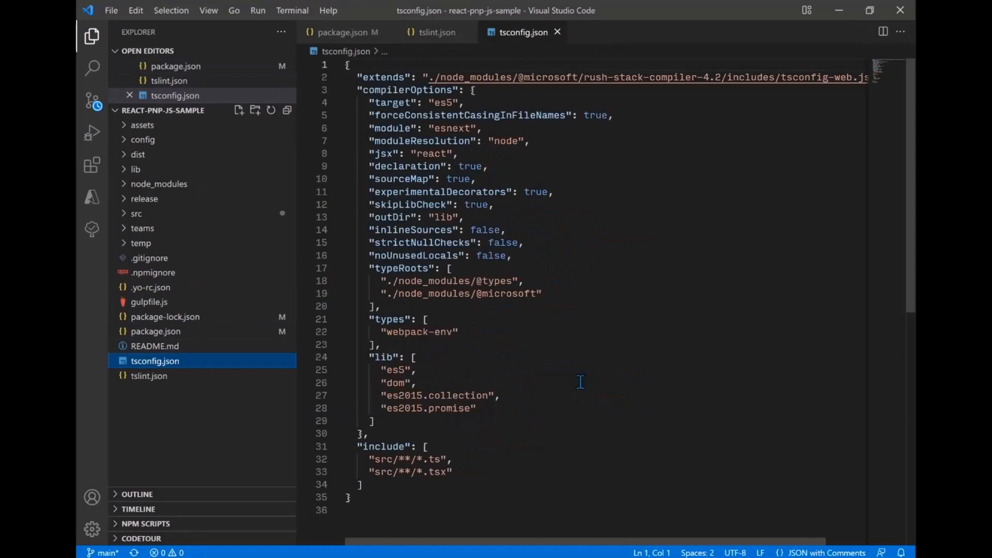
mouse_move(407, 80)
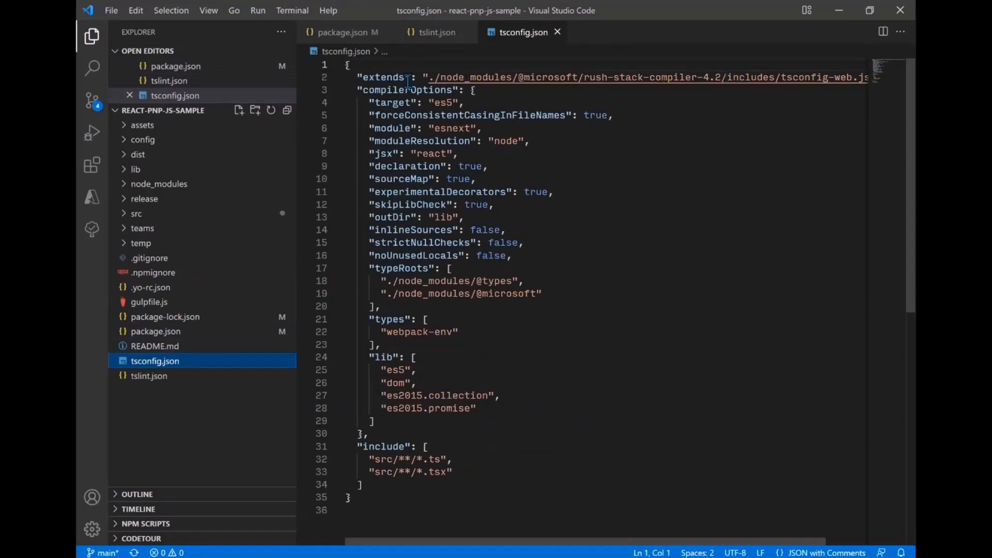
Step: Inspect the rush-stack-compiler-4.2 extends path in tsconfig.json, then move to gulpfile.js
left_click(468, 78)
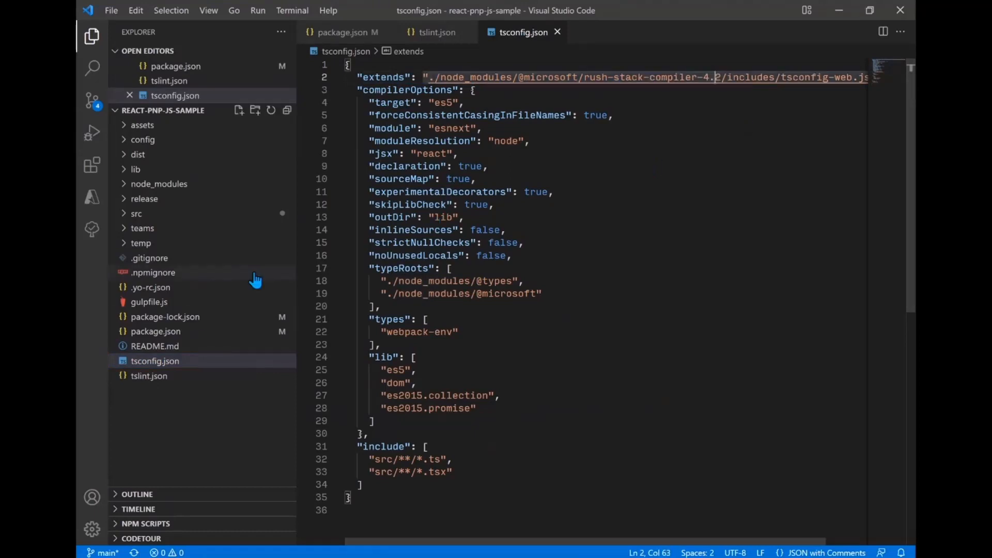
left_click(149, 301)
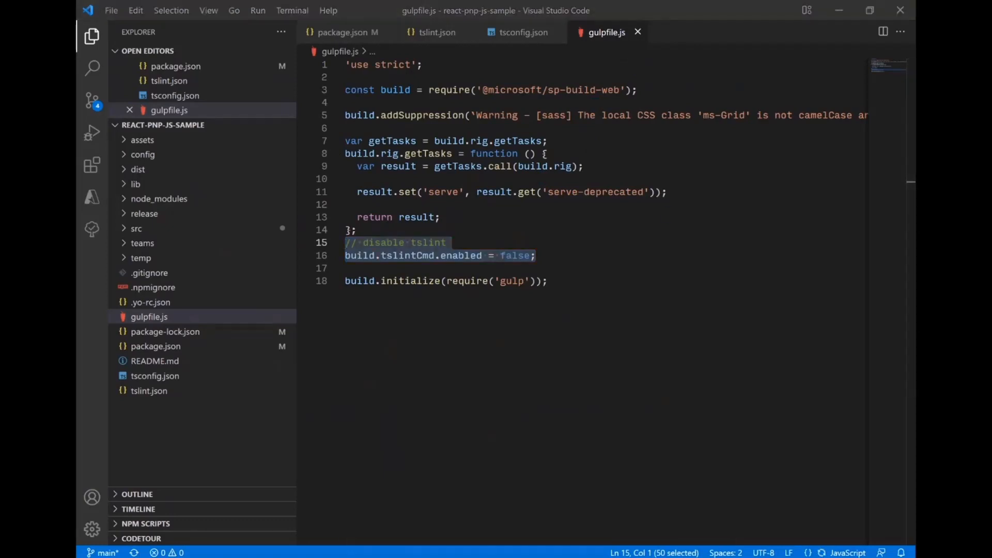
mouse_move(638, 32)
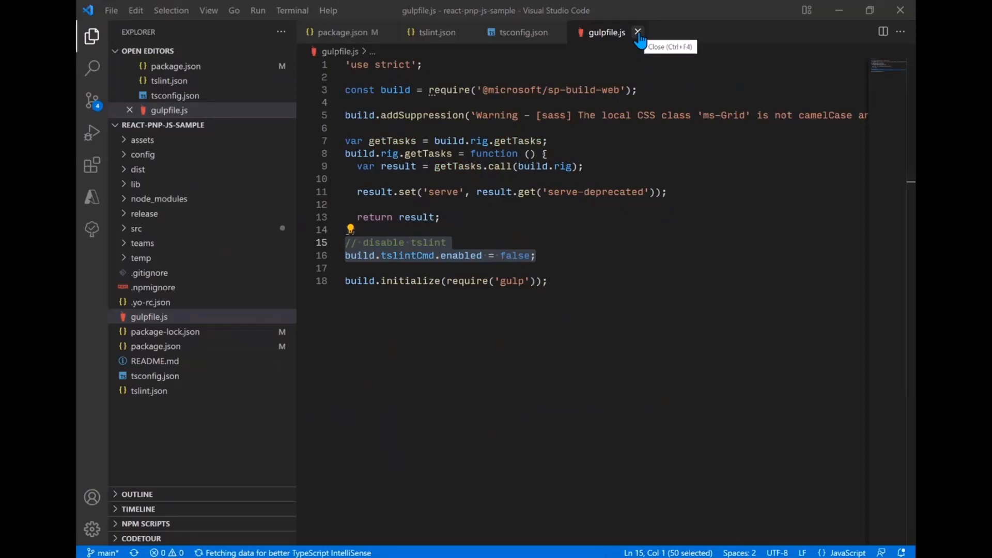
Step: Close gulpfile.js, tsconfig.json and package.json and expand the src folder
left_click(638, 32)
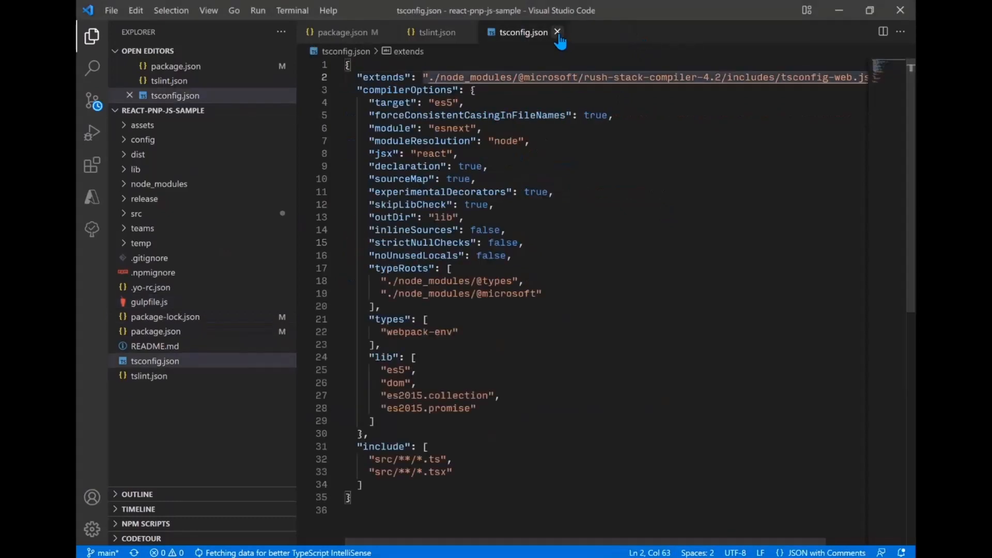
left_click(557, 32)
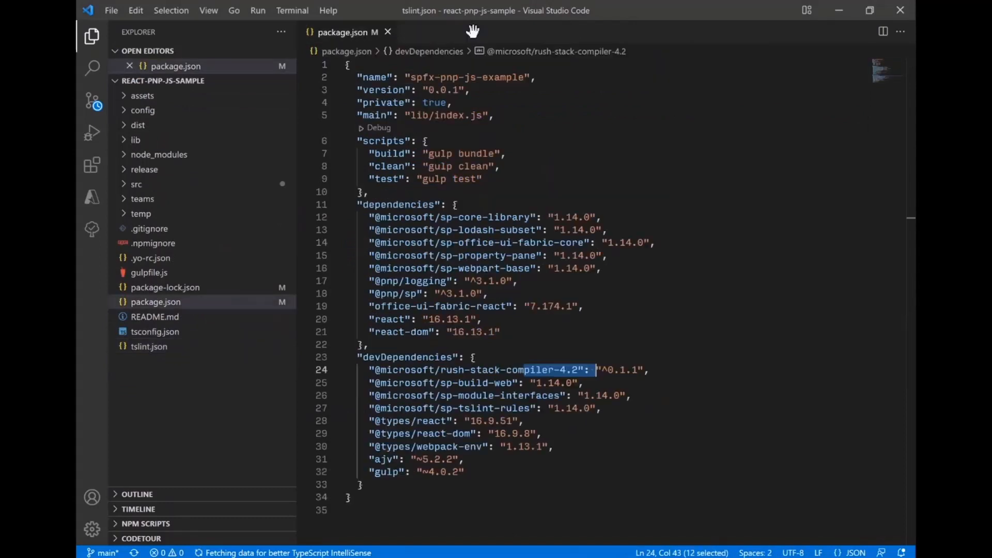
left_click(387, 32)
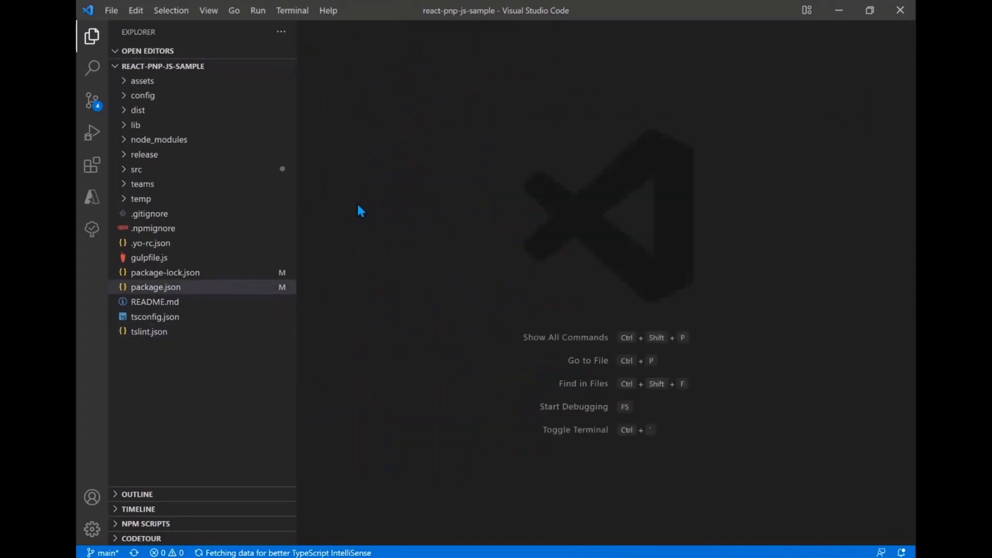
left_click(136, 169)
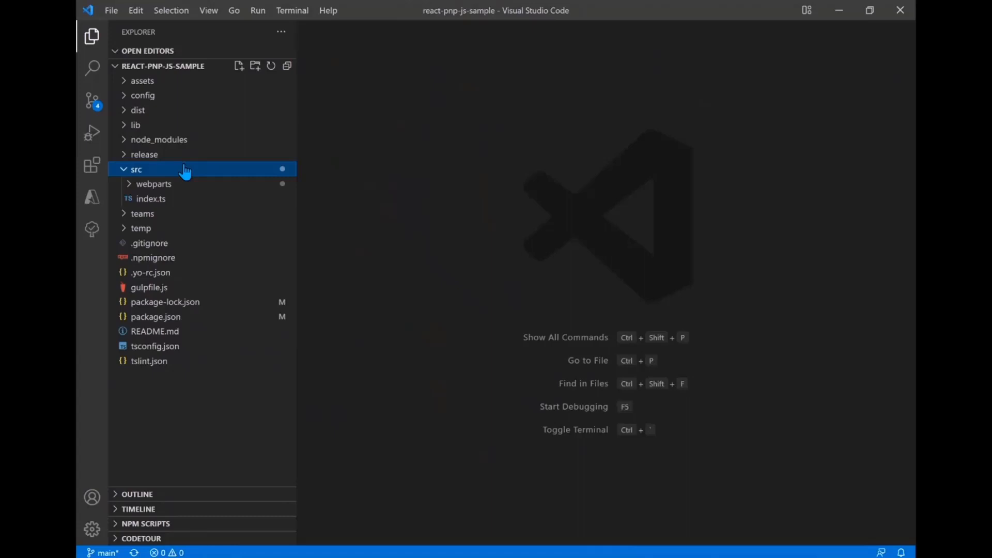
mouse_move(184, 188)
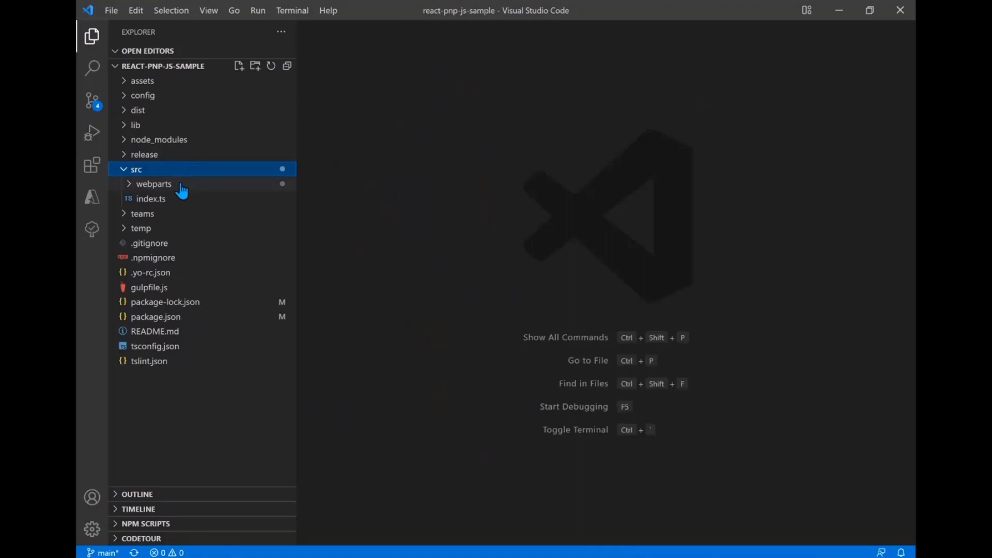
left_click(154, 184)
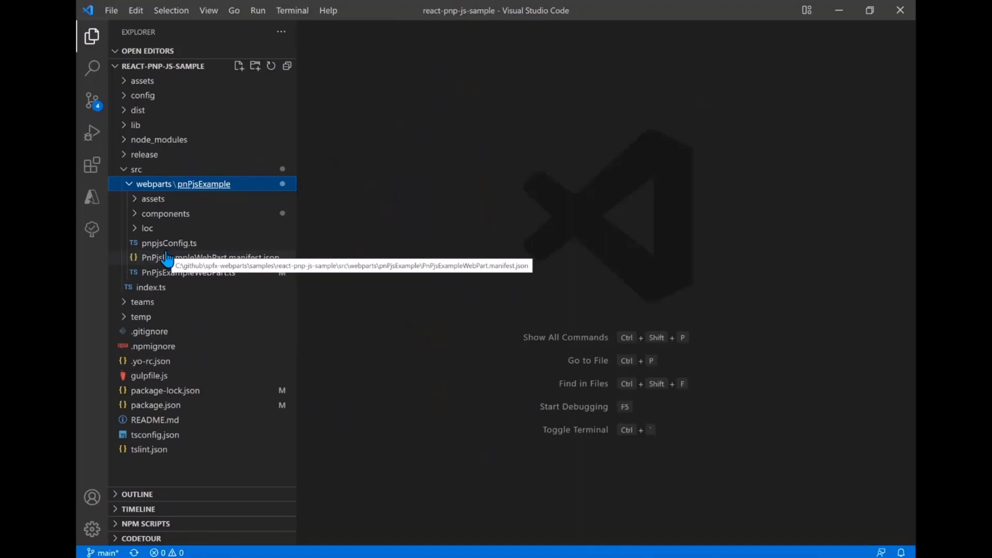
left_click(168, 242)
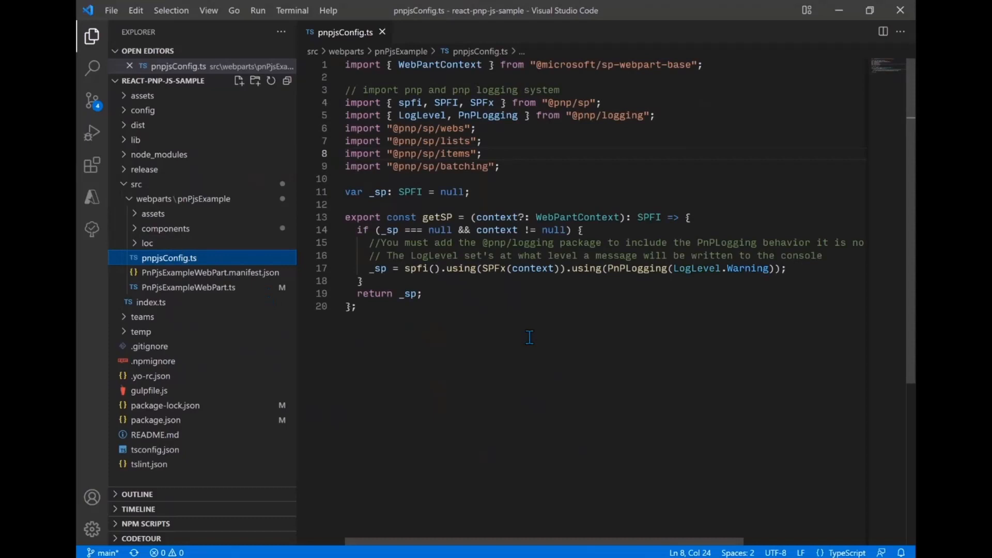
mouse_move(541, 173)
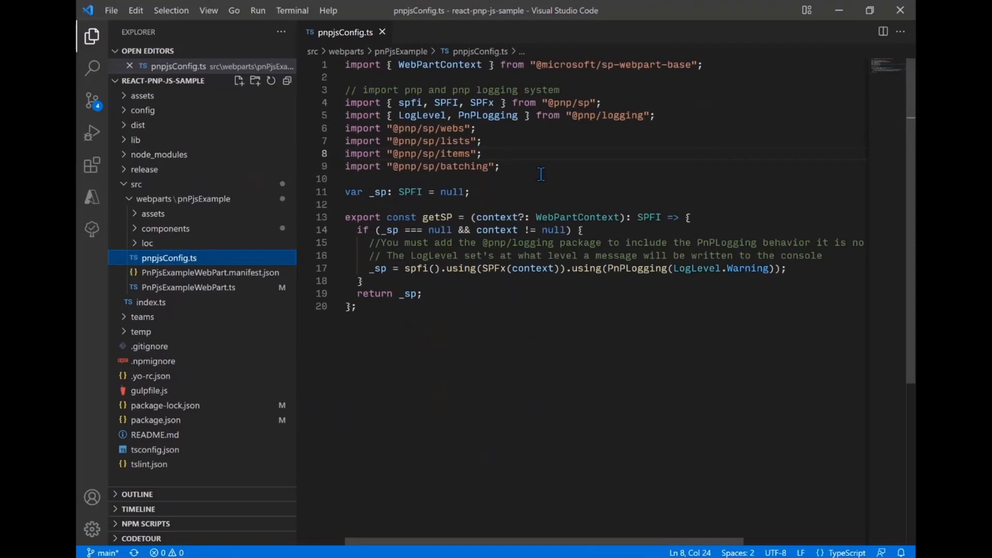
left_click(348, 179)
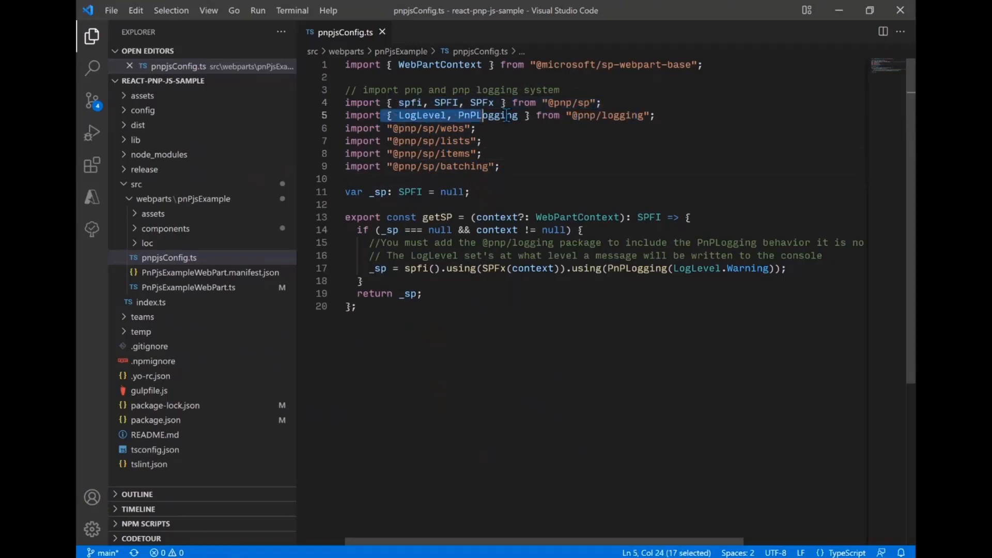
left_click(522, 179)
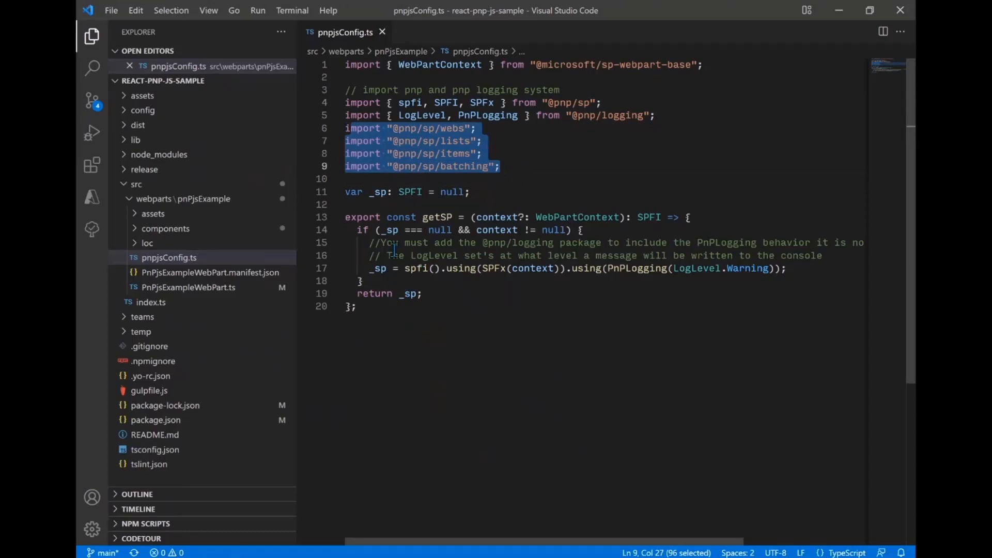
mouse_move(437, 217)
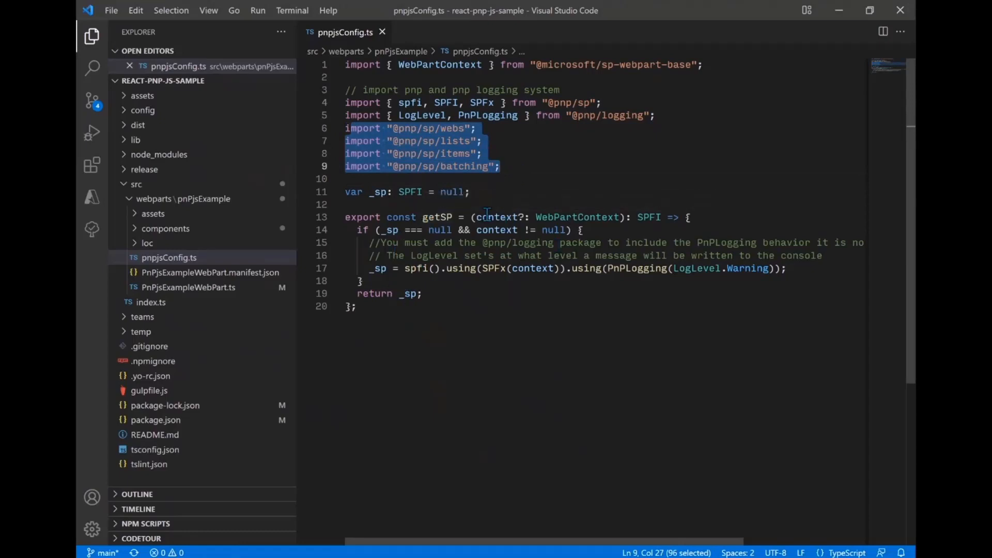
mouse_move(577, 217)
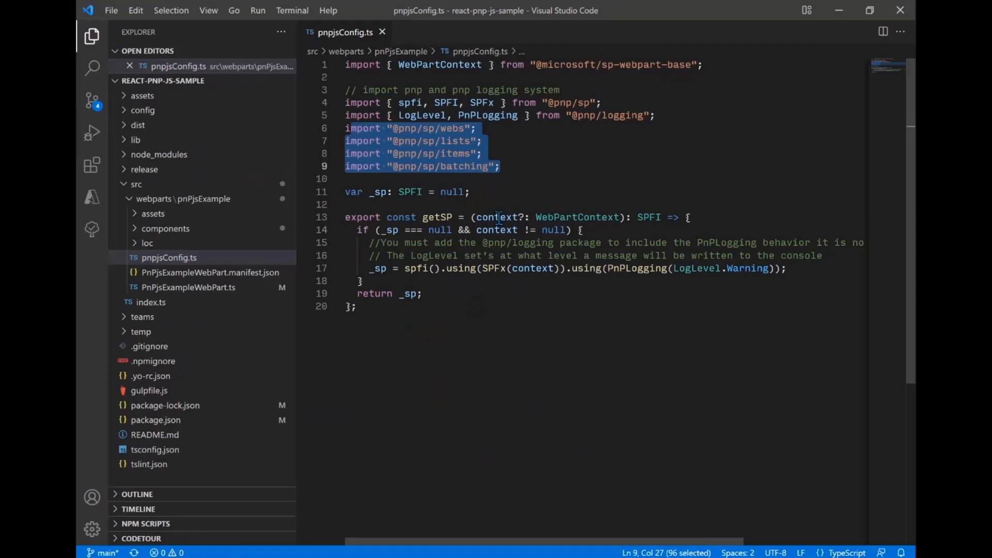
mouse_move(578, 217)
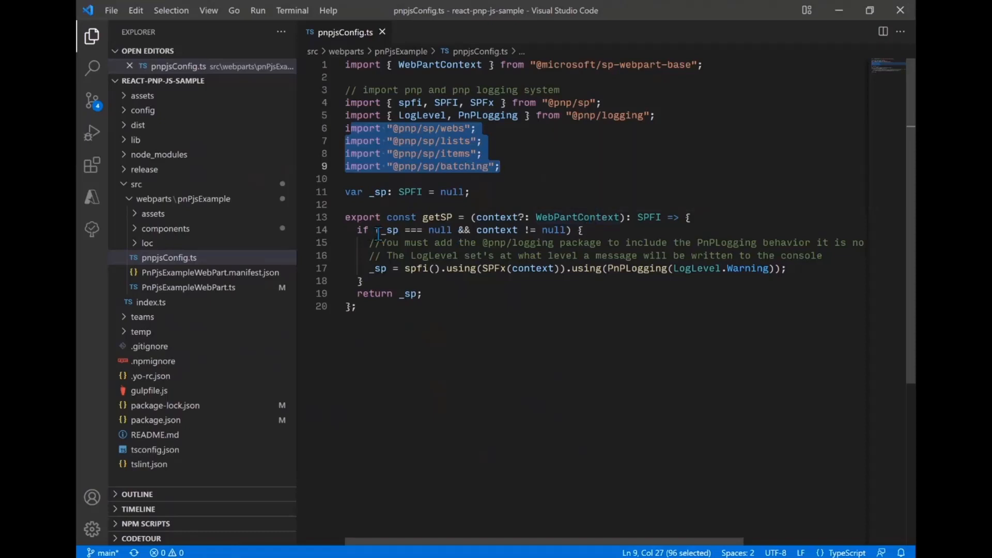
double_click(390, 230)
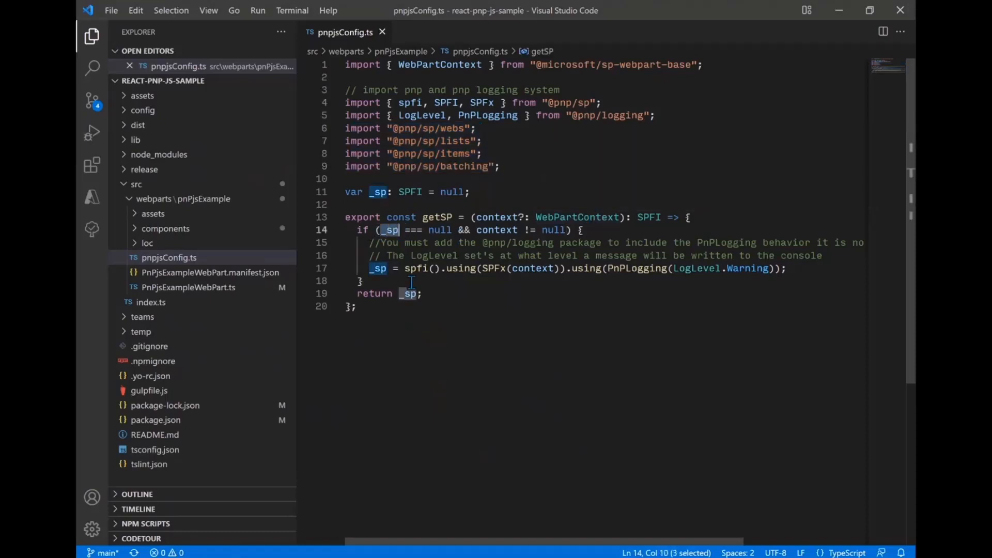
left_click(612, 268)
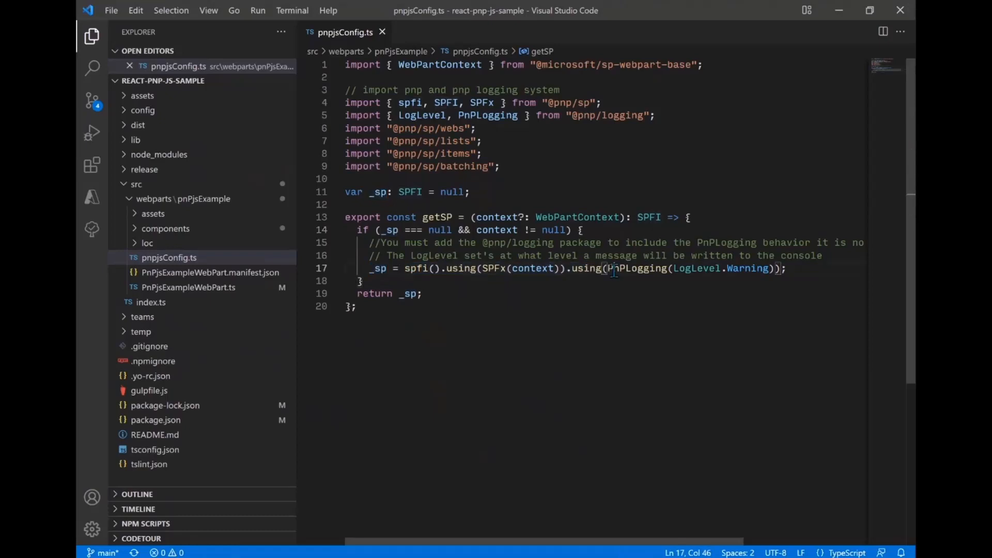
double_click(420, 269)
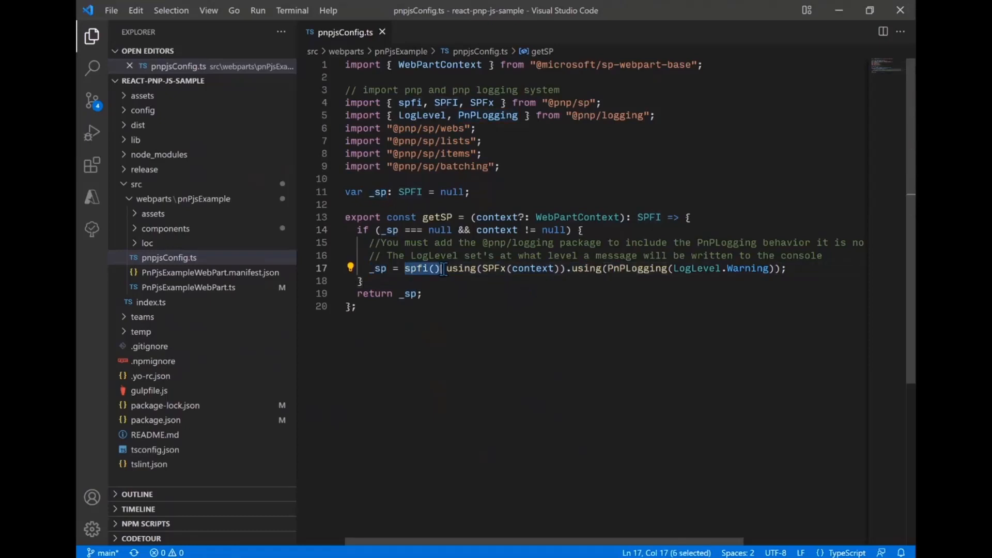
mouse_move(464, 322)
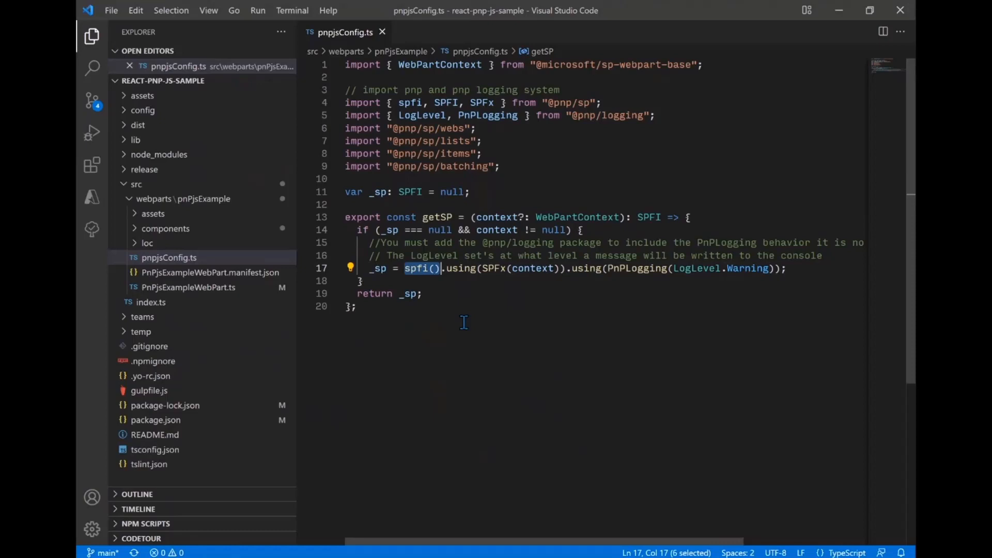
double_click(459, 269)
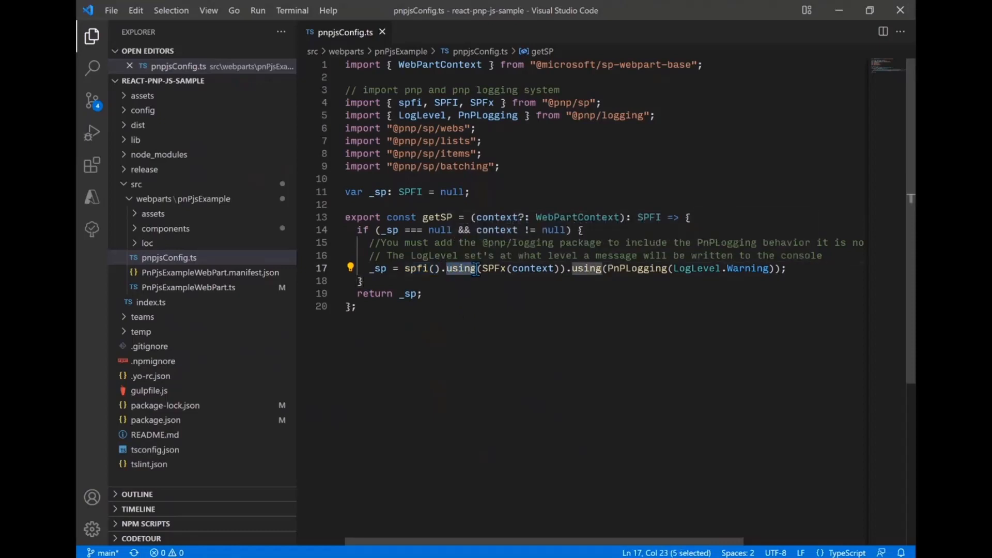
mouse_move(461, 269)
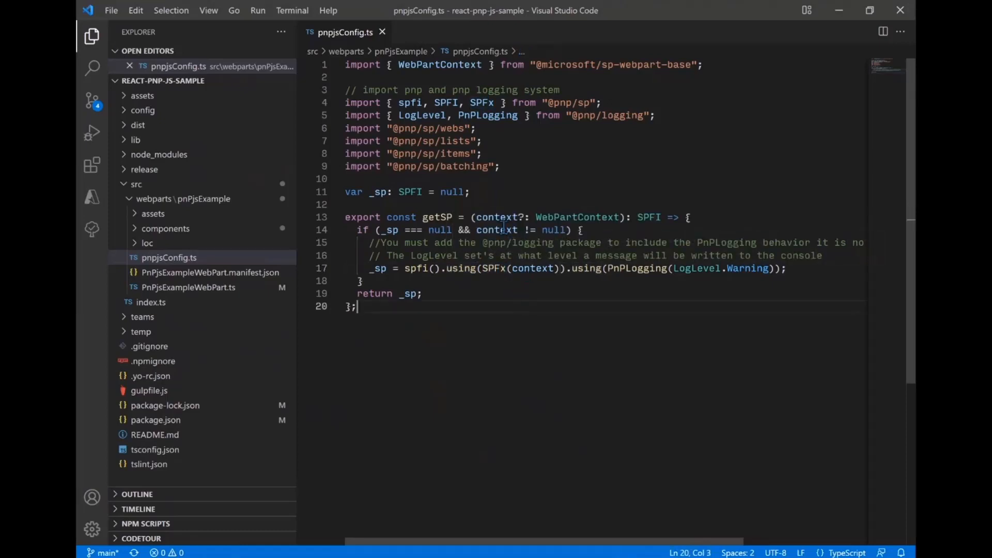
double_click(531, 268)
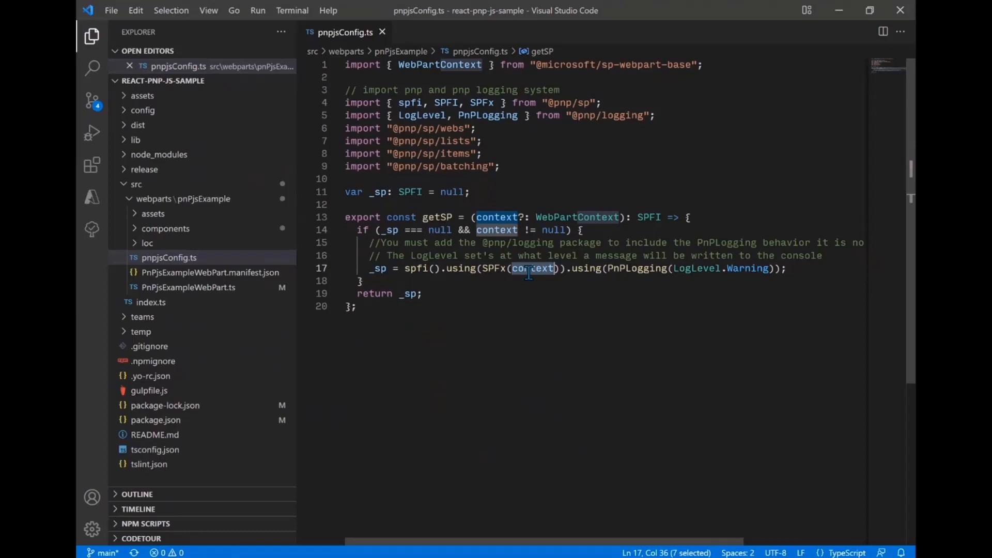
mouse_move(494, 300)
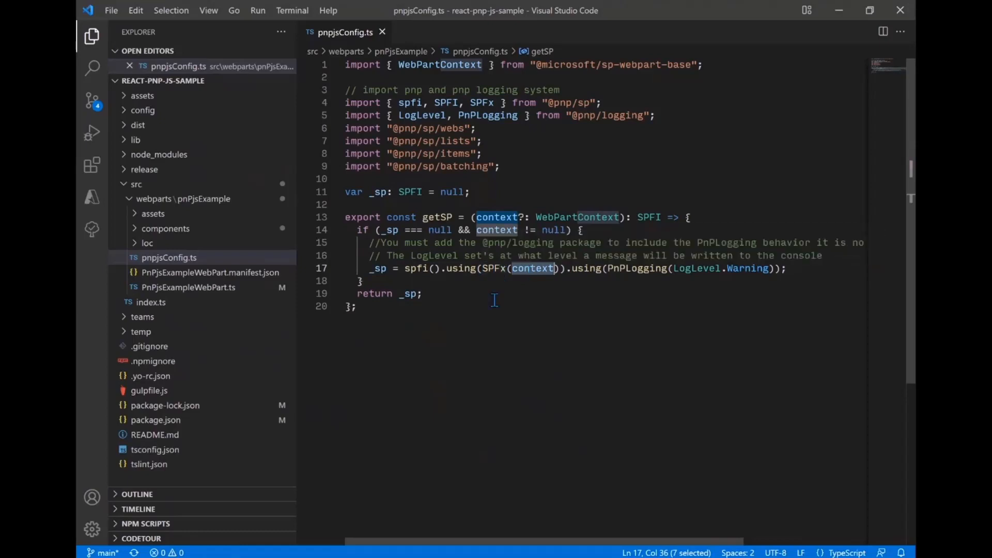
mouse_move(585, 272)
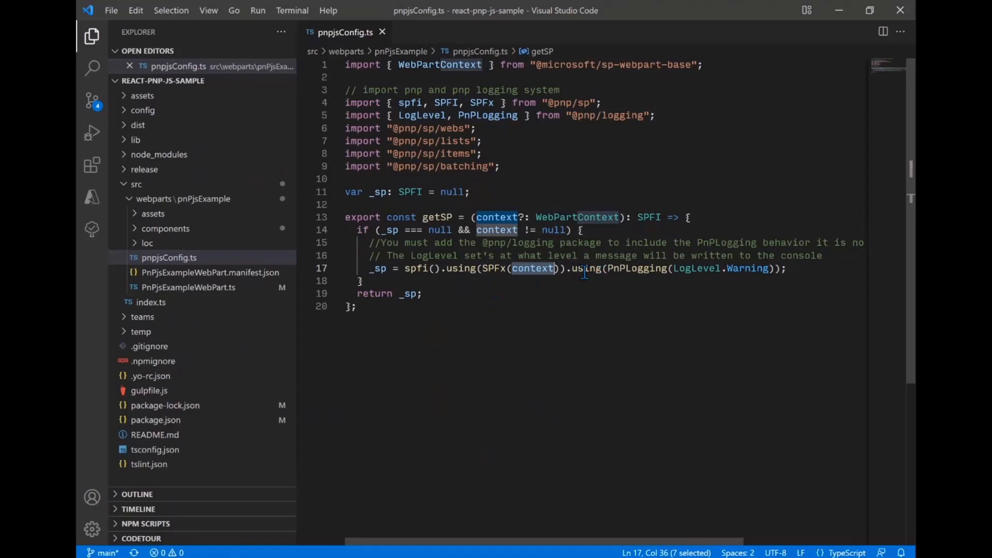
double_click(639, 267)
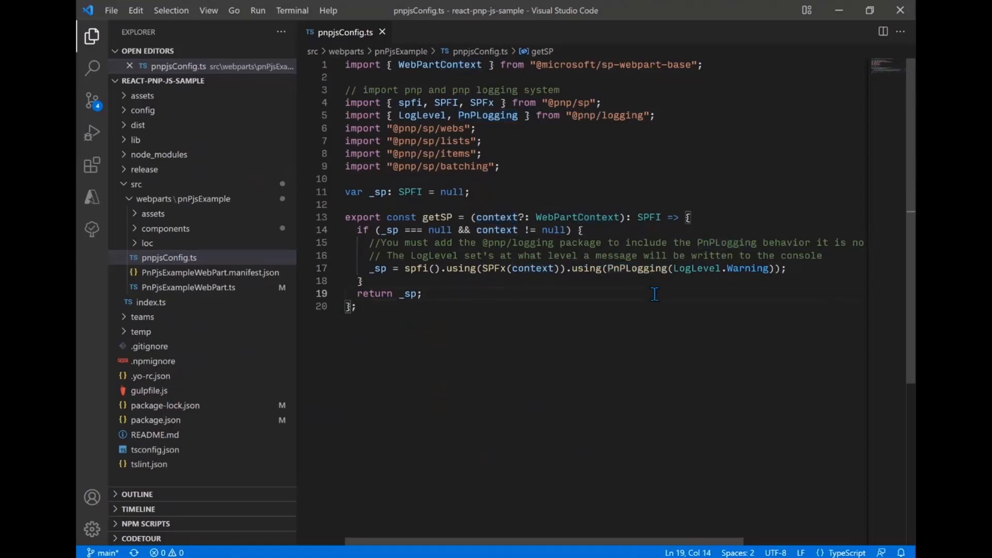
left_click(422, 292)
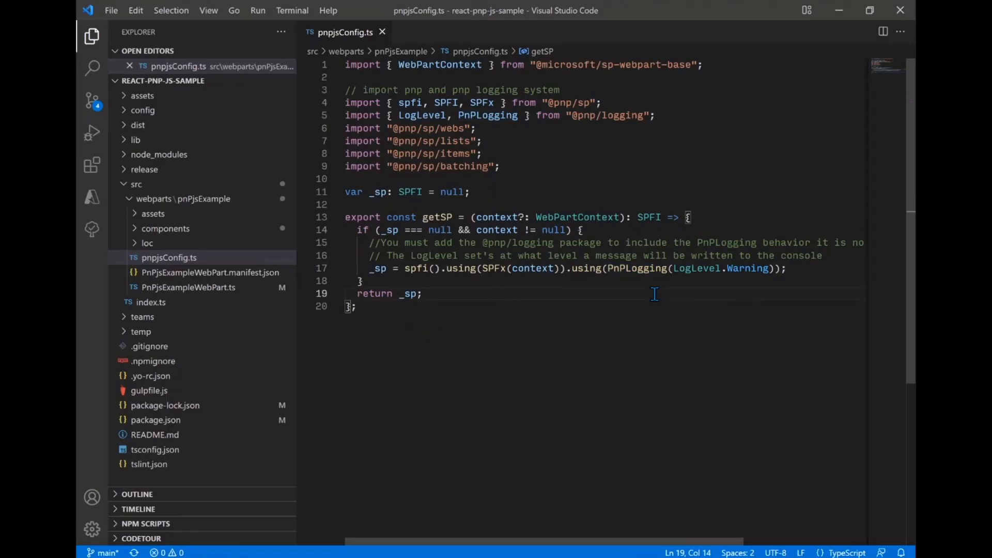
left_click(423, 292)
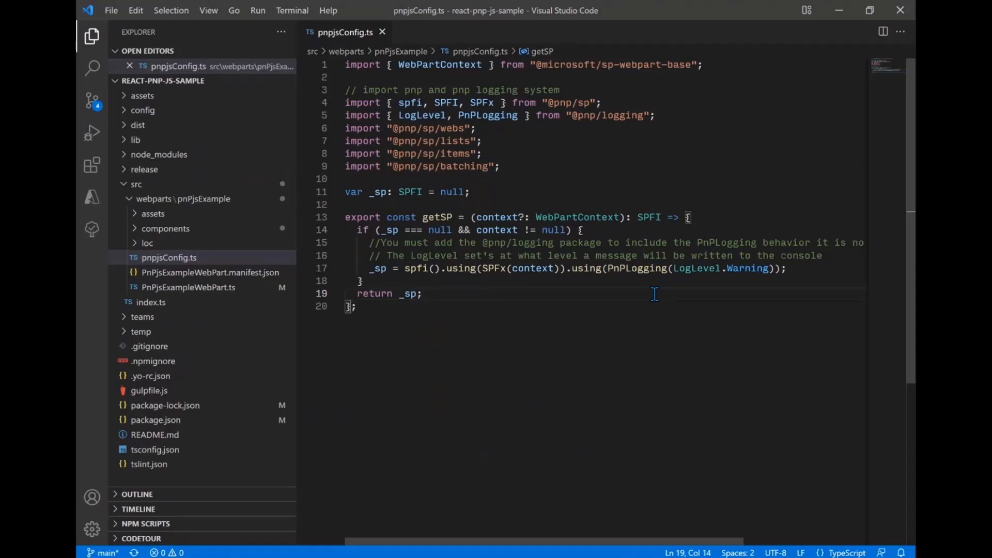
left_click(423, 293)
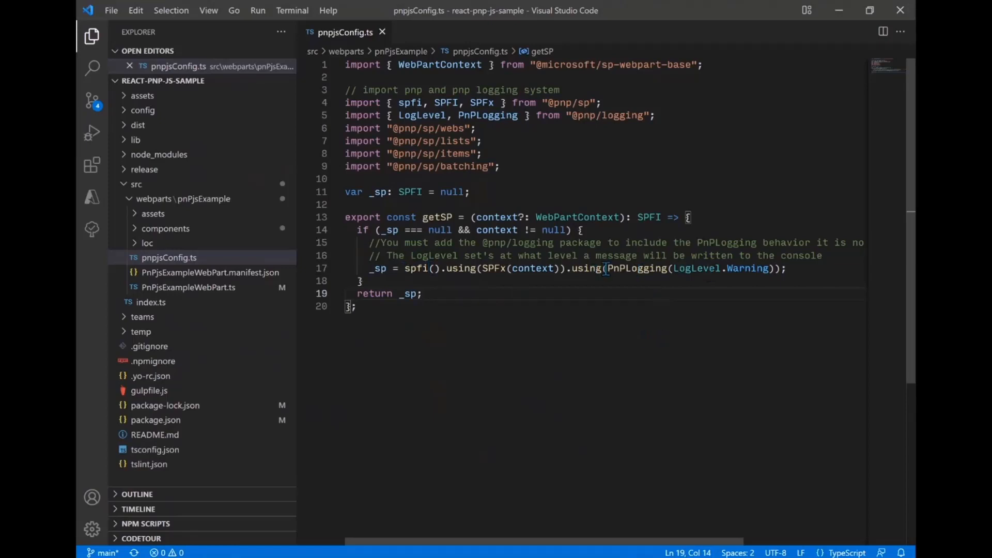
double_click(748, 269)
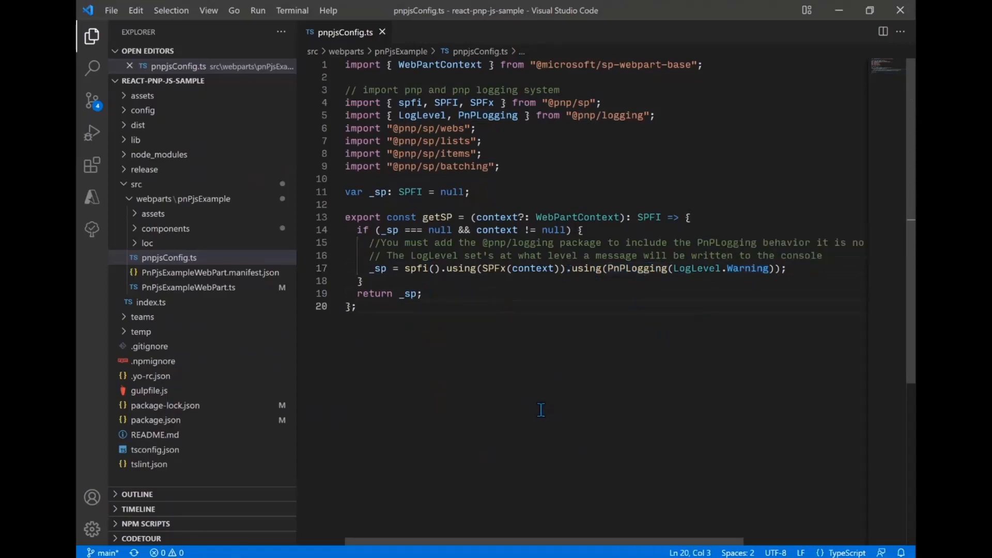
left_click(358, 306)
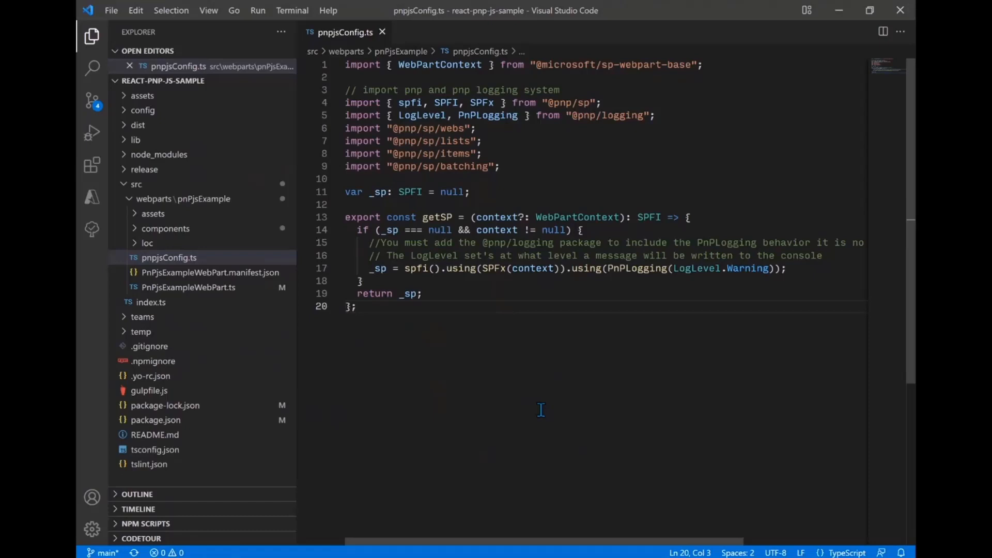
left_click(357, 305)
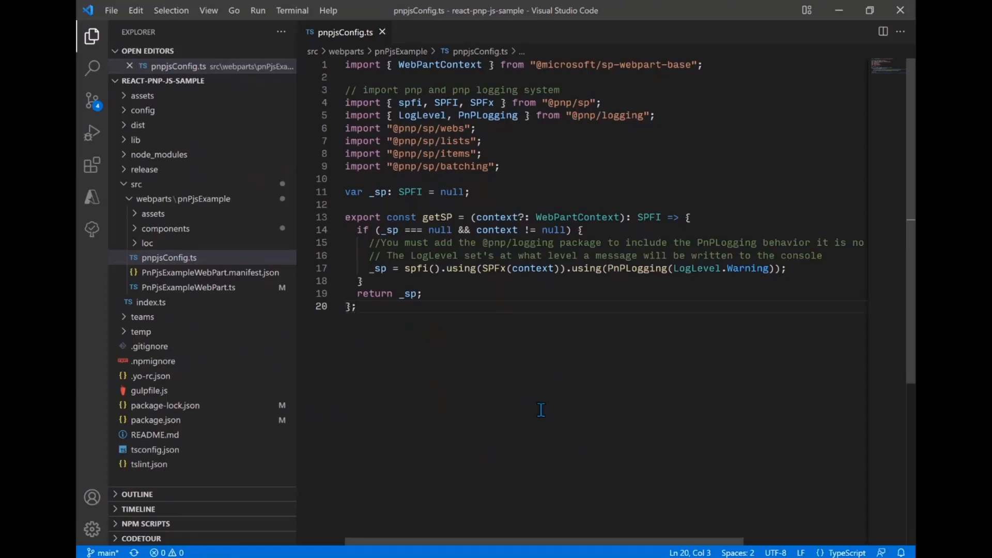
left_click(358, 306)
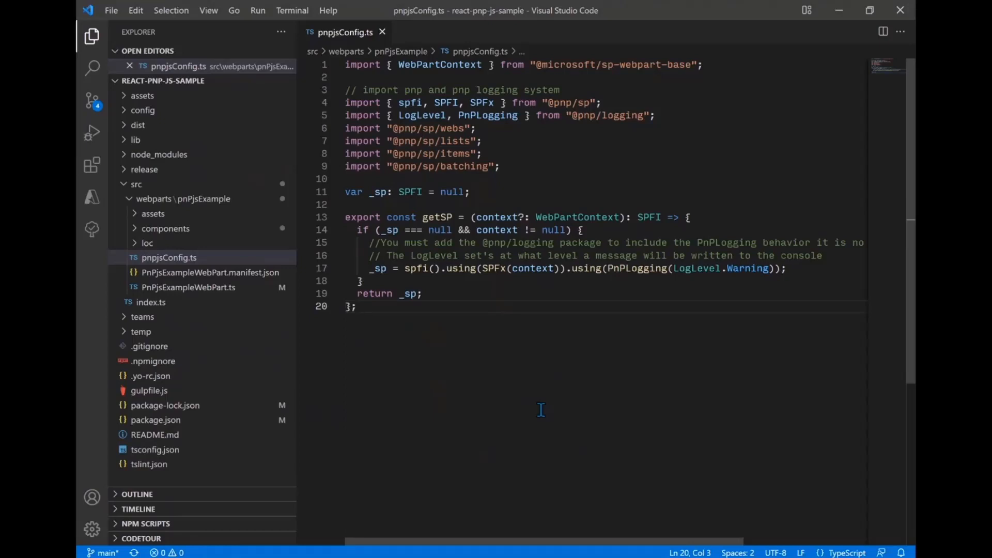
left_click(357, 306)
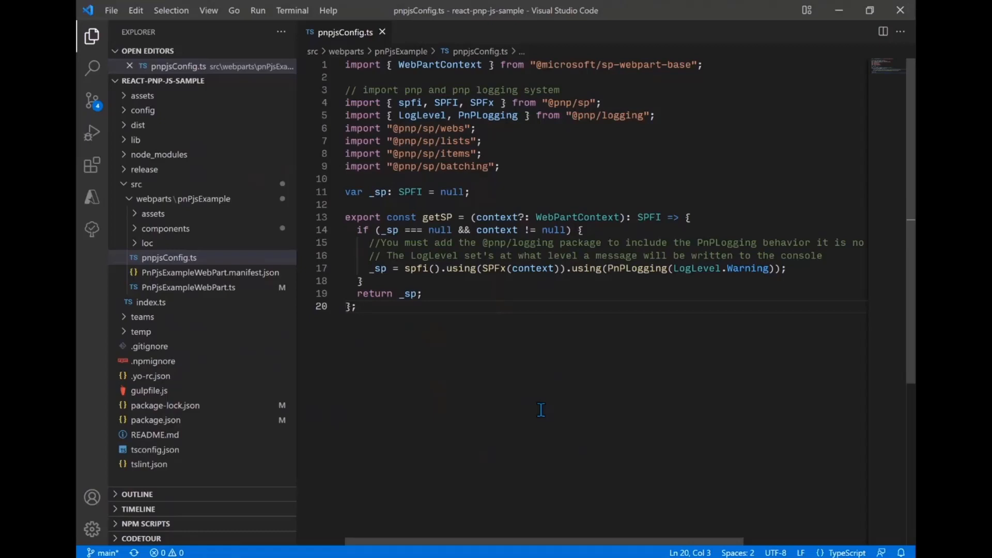
left_click(357, 306)
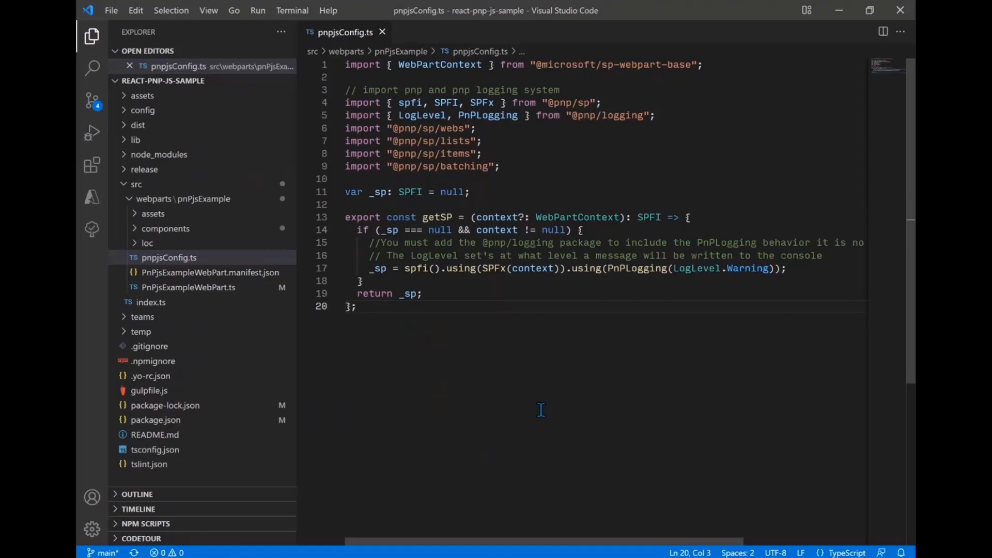
left_click(357, 306)
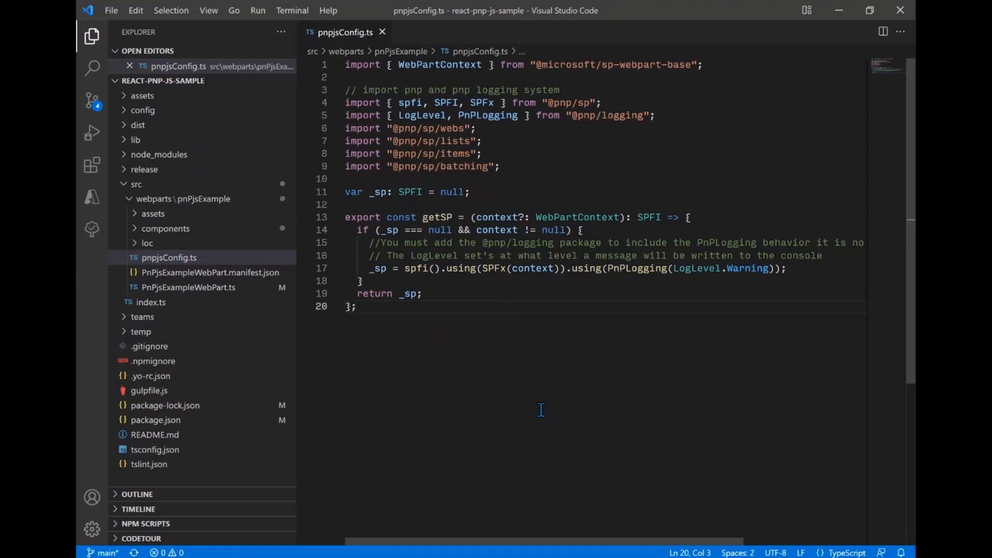
left_click(356, 306)
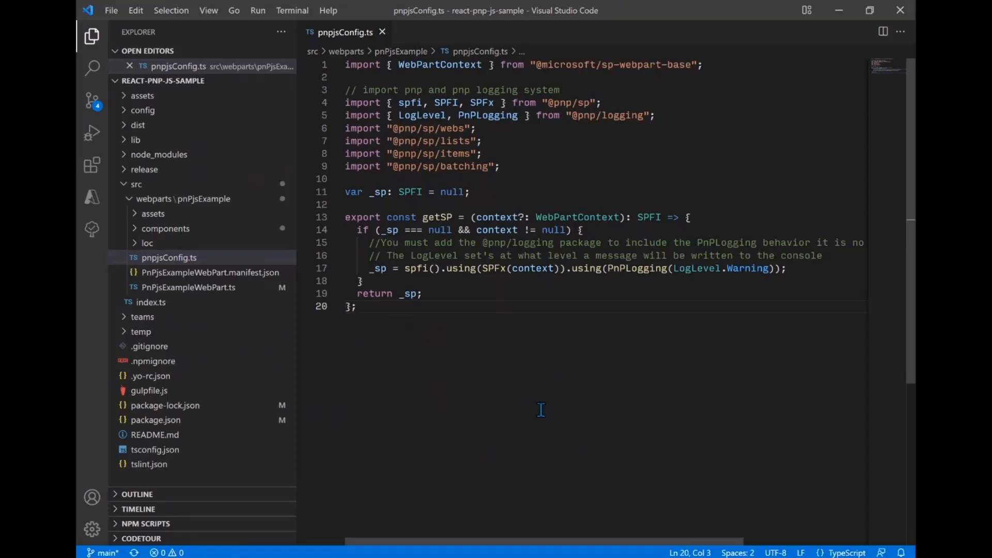
left_click(357, 306)
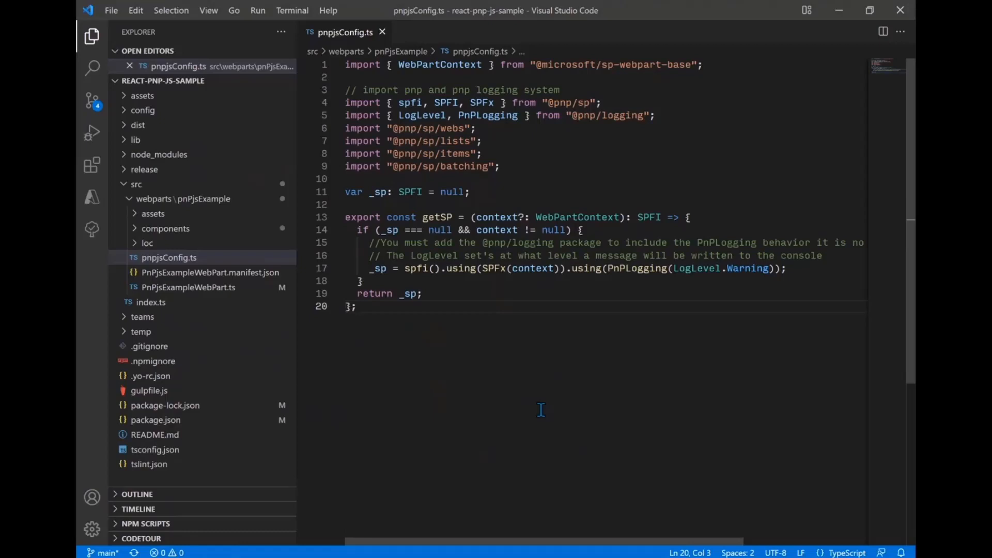
left_click(356, 306)
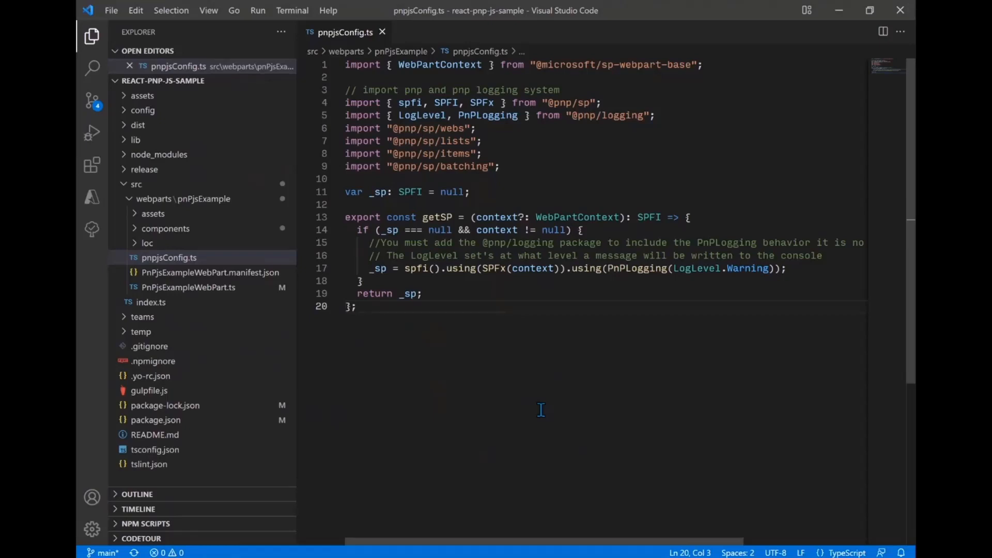
left_click(357, 306)
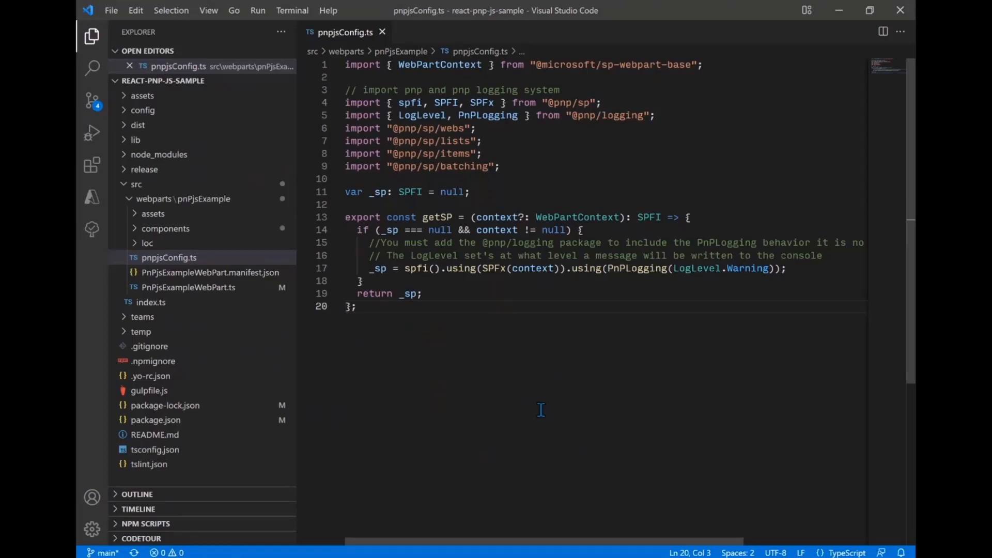
left_click(358, 306)
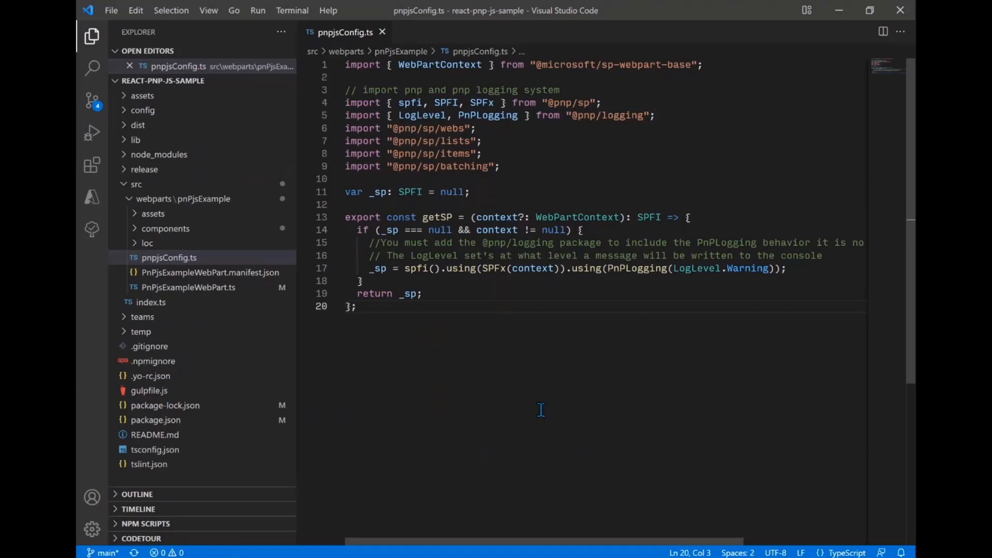
left_click(356, 306)
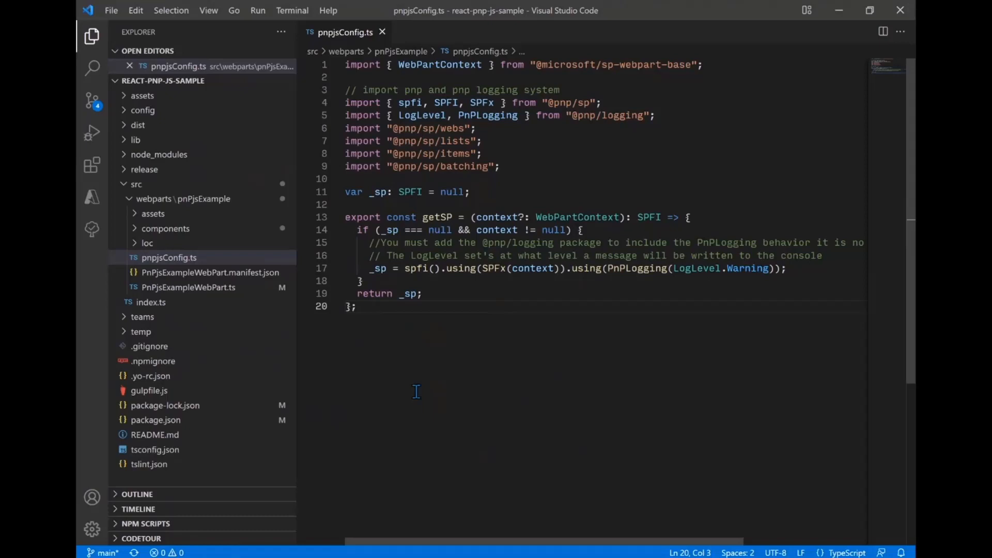
left_click(359, 306)
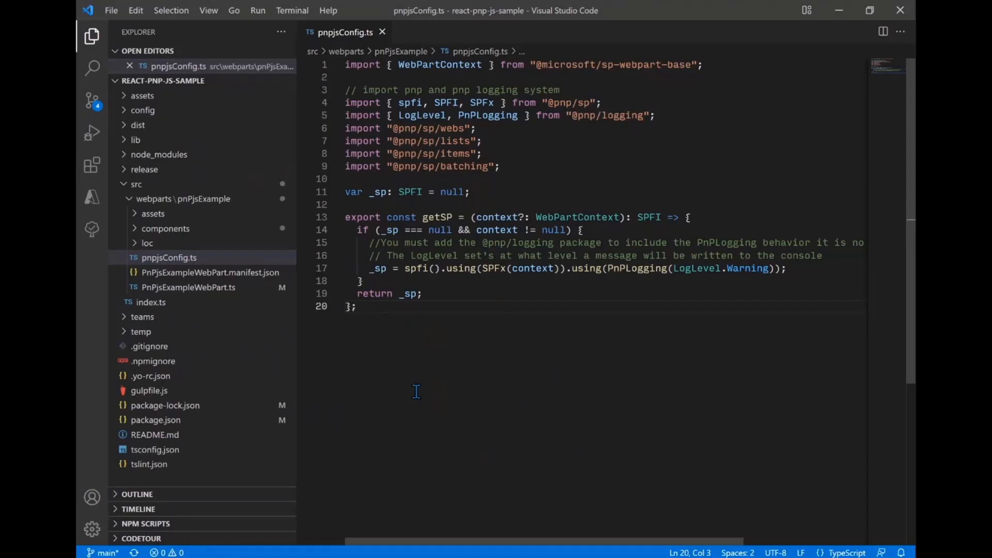
left_click(355, 306)
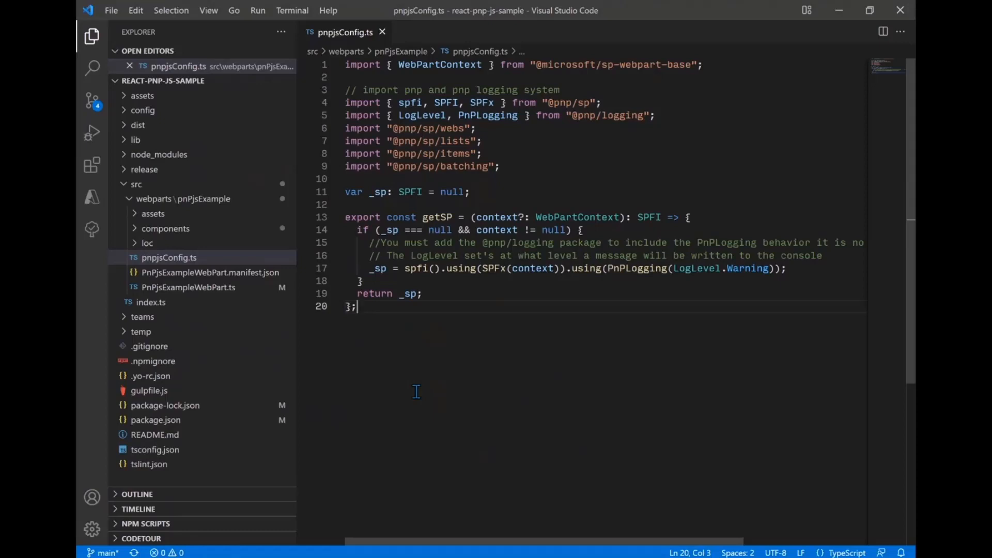